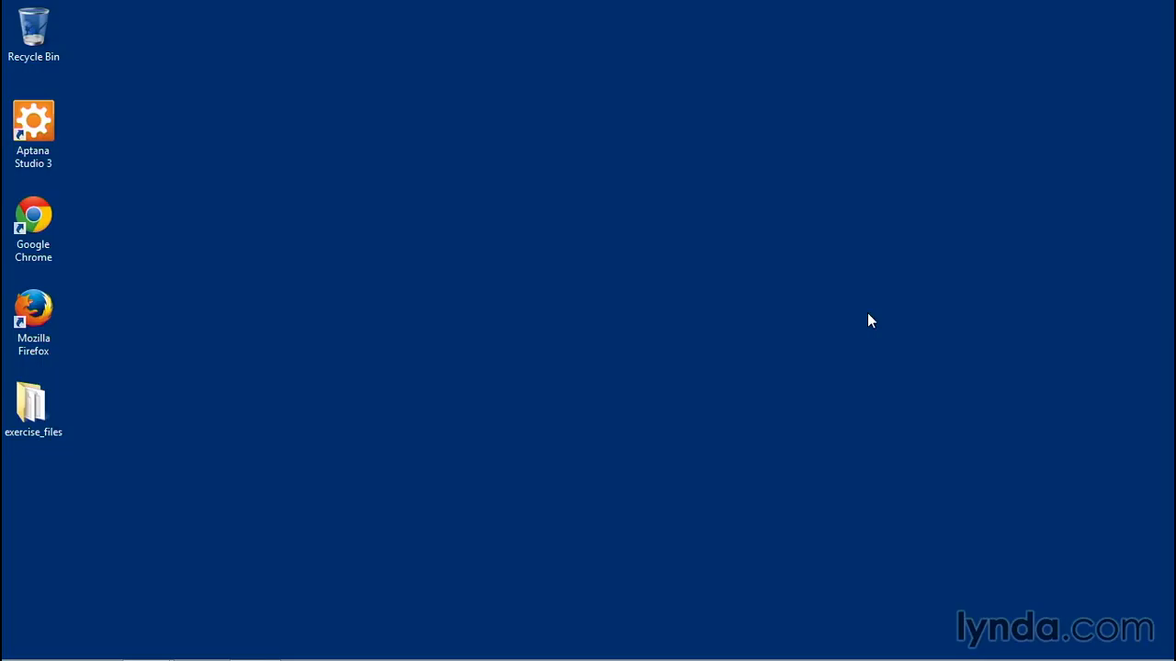
Step: Show the exercise_files contents: chapter folders 04_work–10_schema, .project and ExampleSnippets.txt
left_click(33, 405)
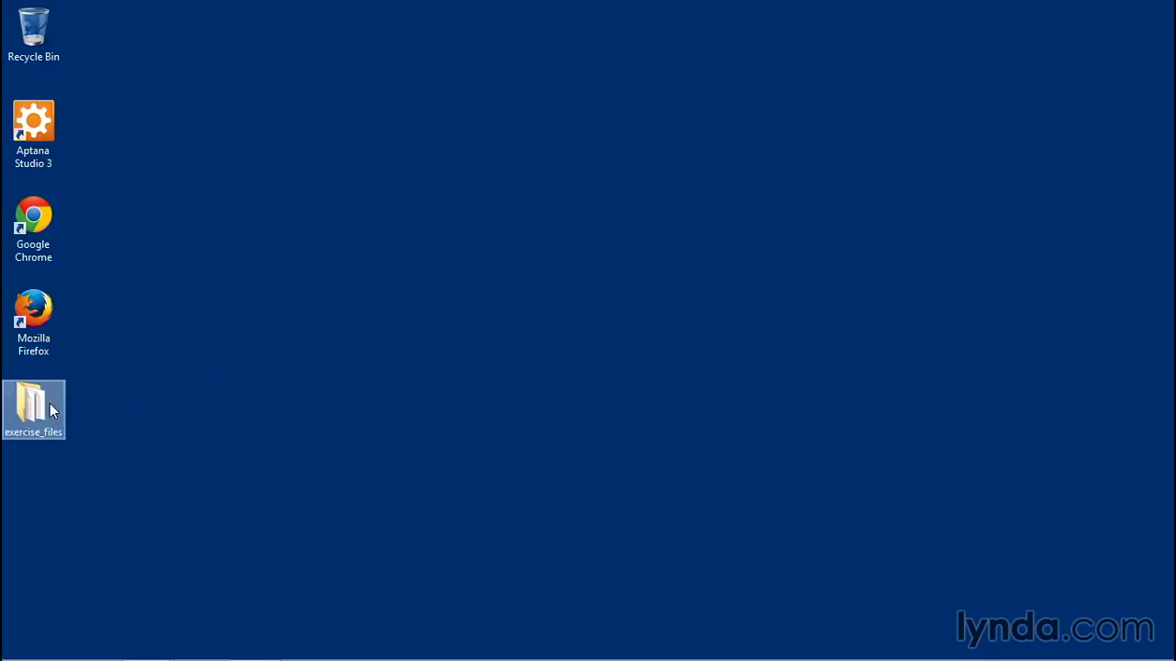
mouse_move(191, 412)
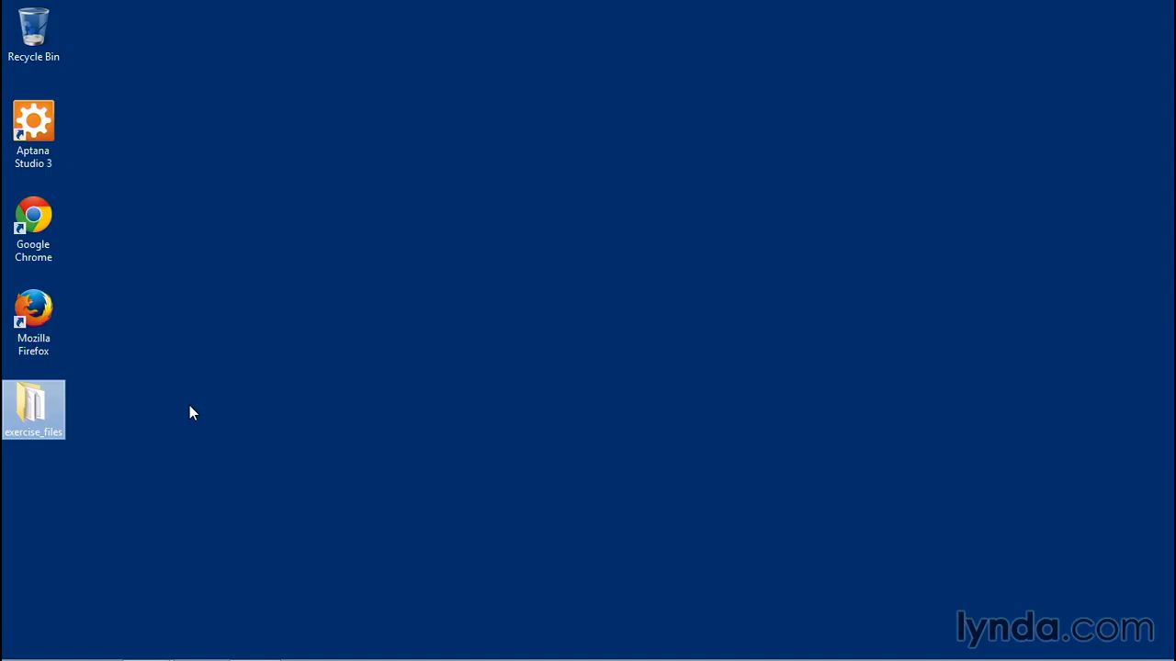
double_click(33, 408)
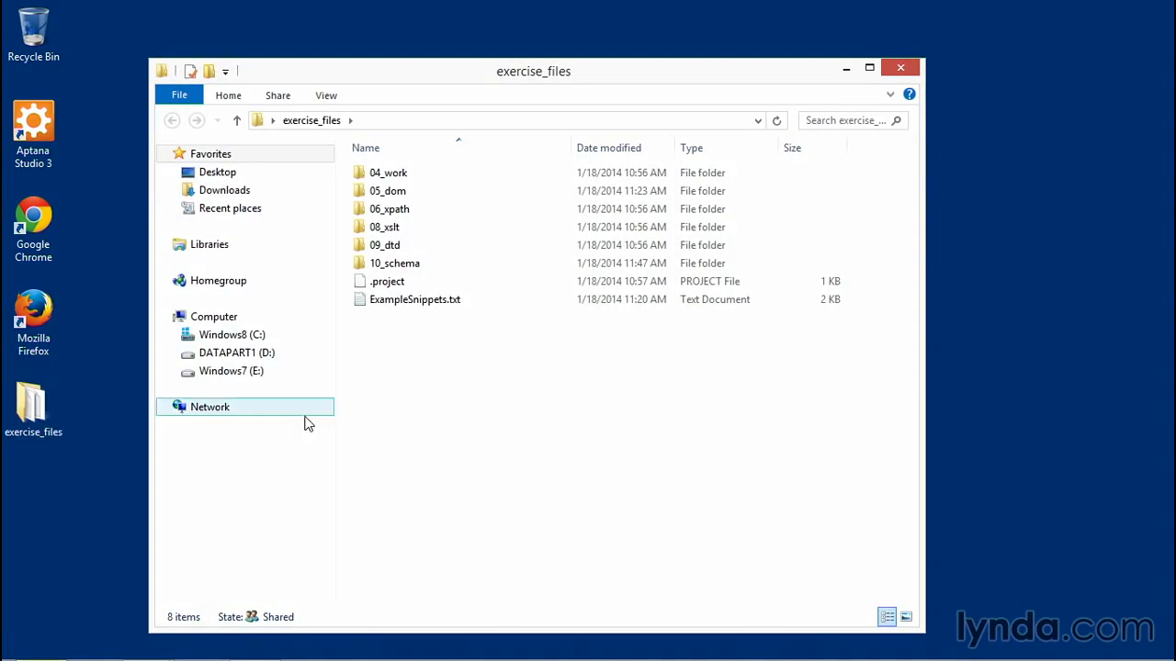
left_click(478, 419)
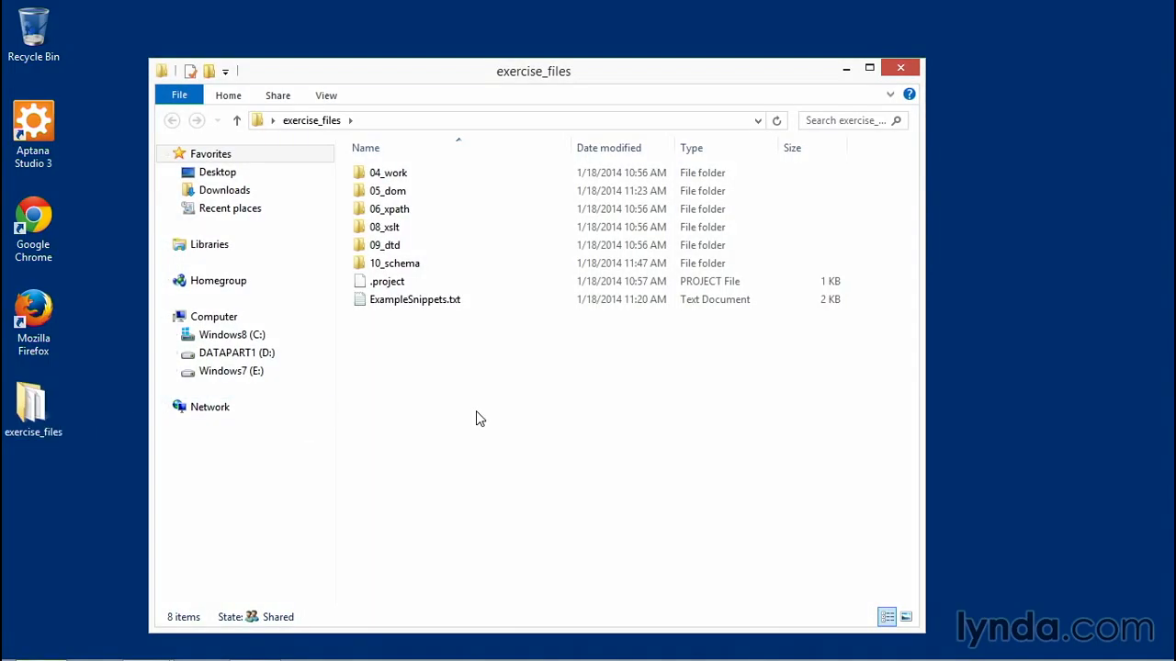
left_click(387, 173)
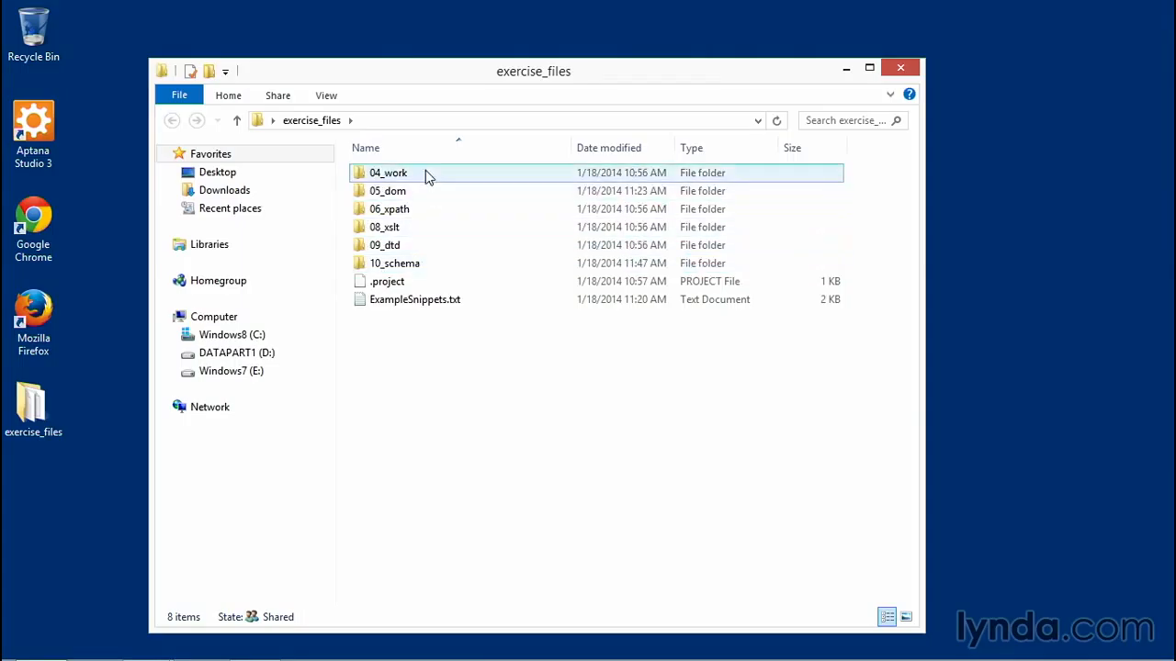
left_click(395, 264)
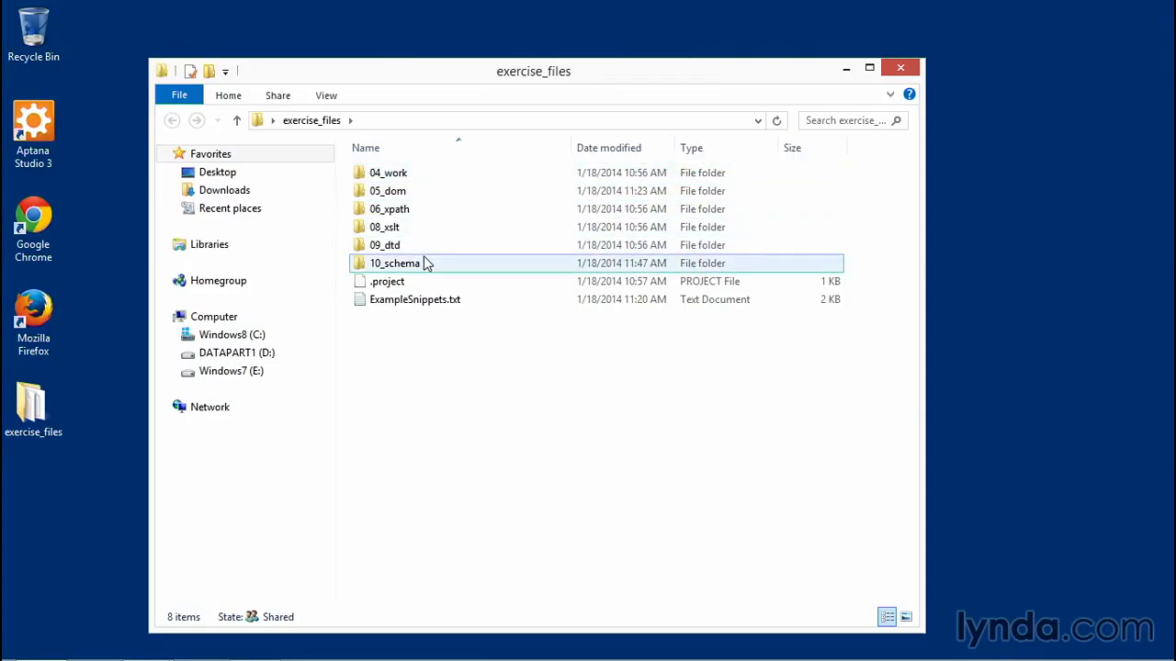
left_click(415, 298)
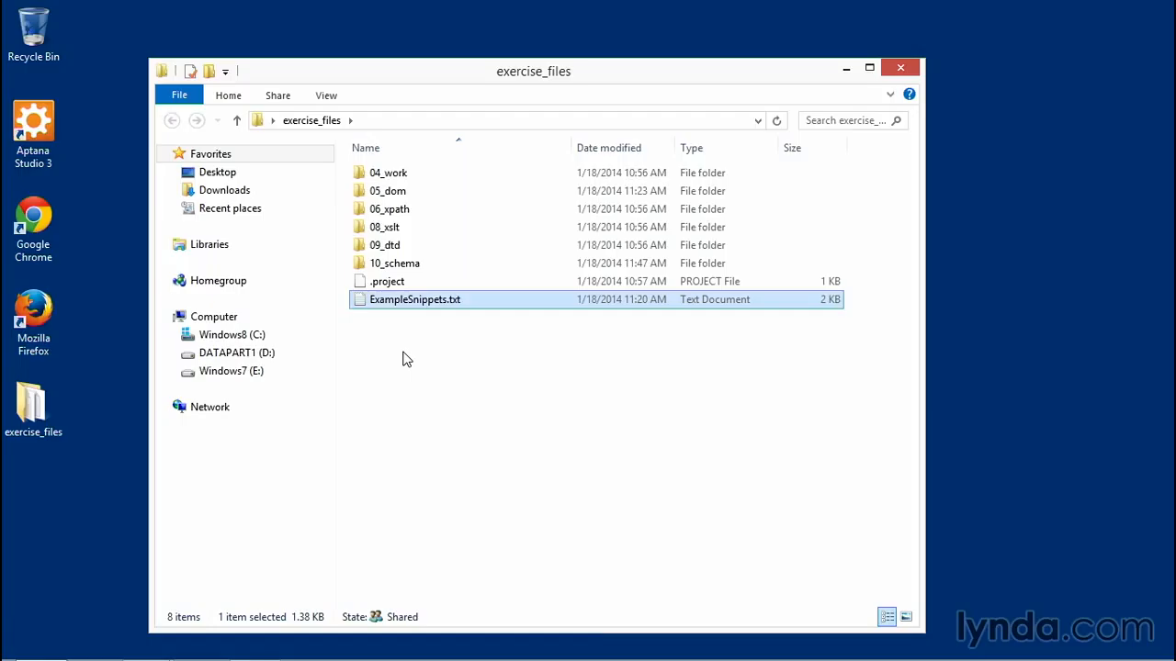
left_click(385, 281)
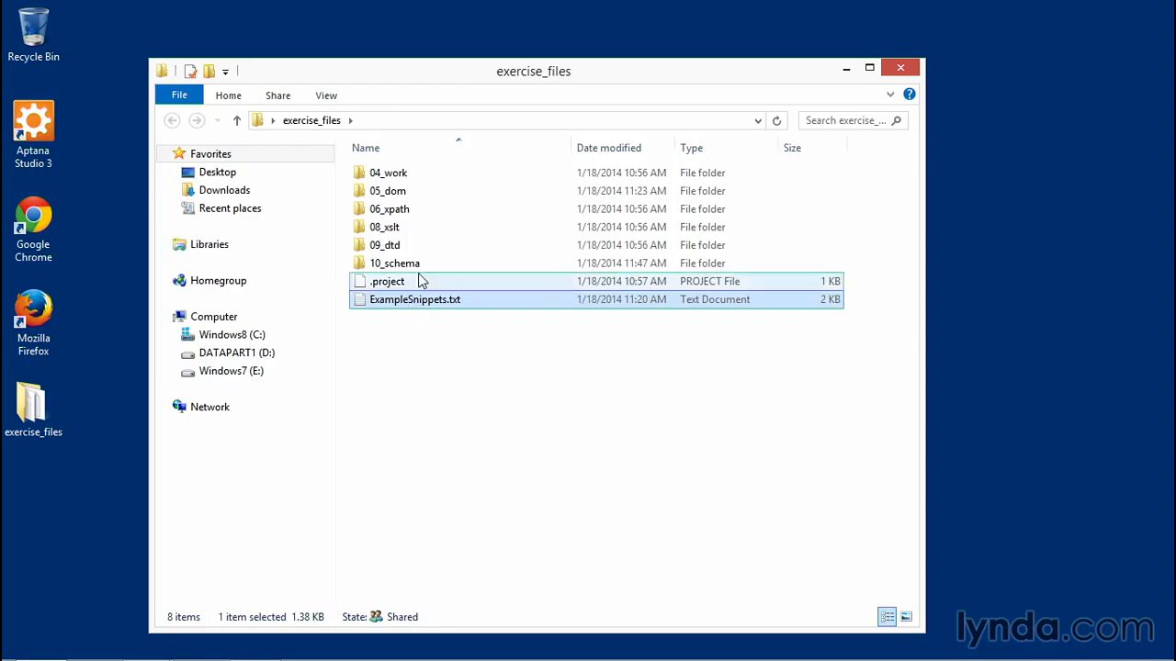
double_click(388, 173)
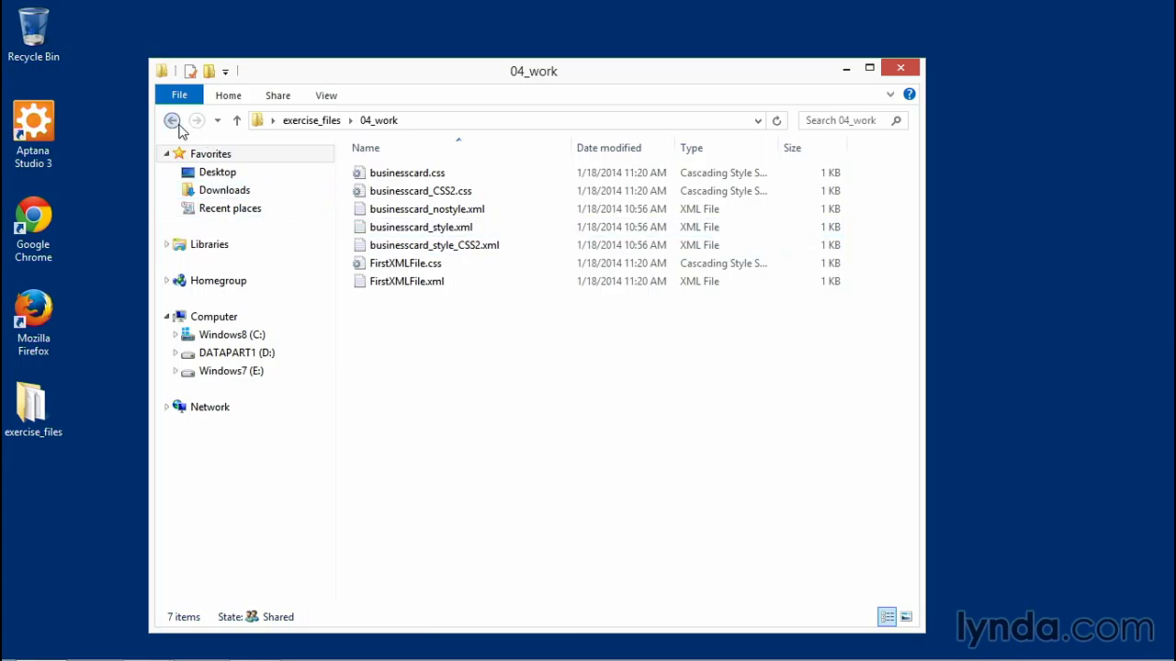
left_click(173, 121)
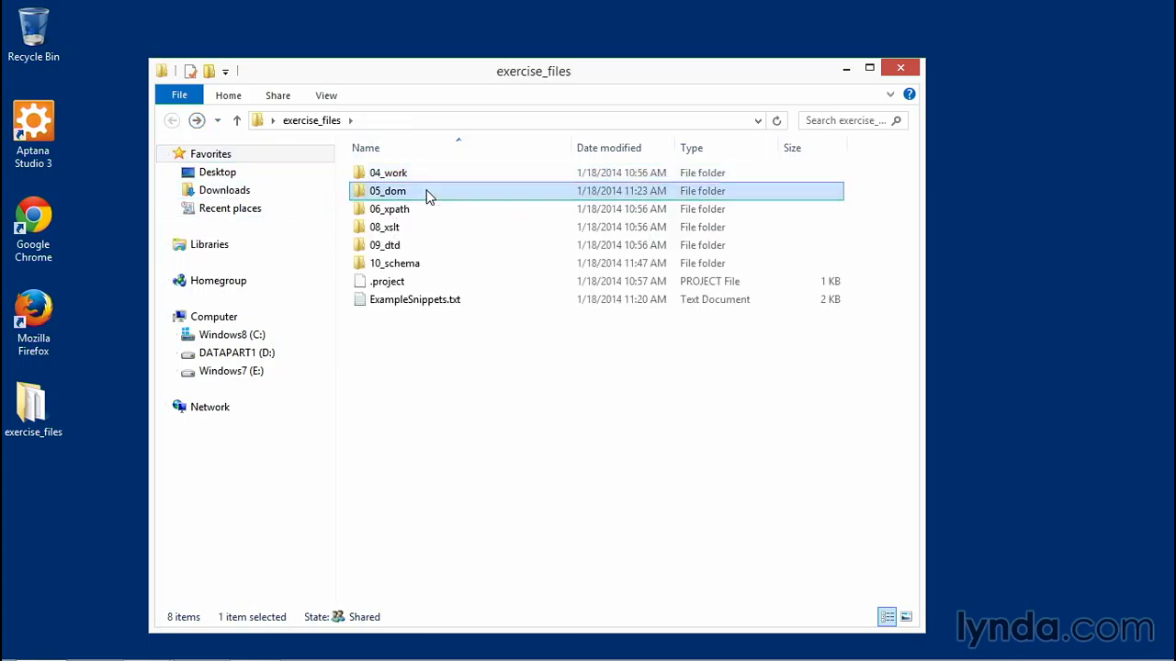
Step: Browse 05_dom's DOM start/finished pages, JoesCafe files, CSS files and GIF
double_click(388, 190)
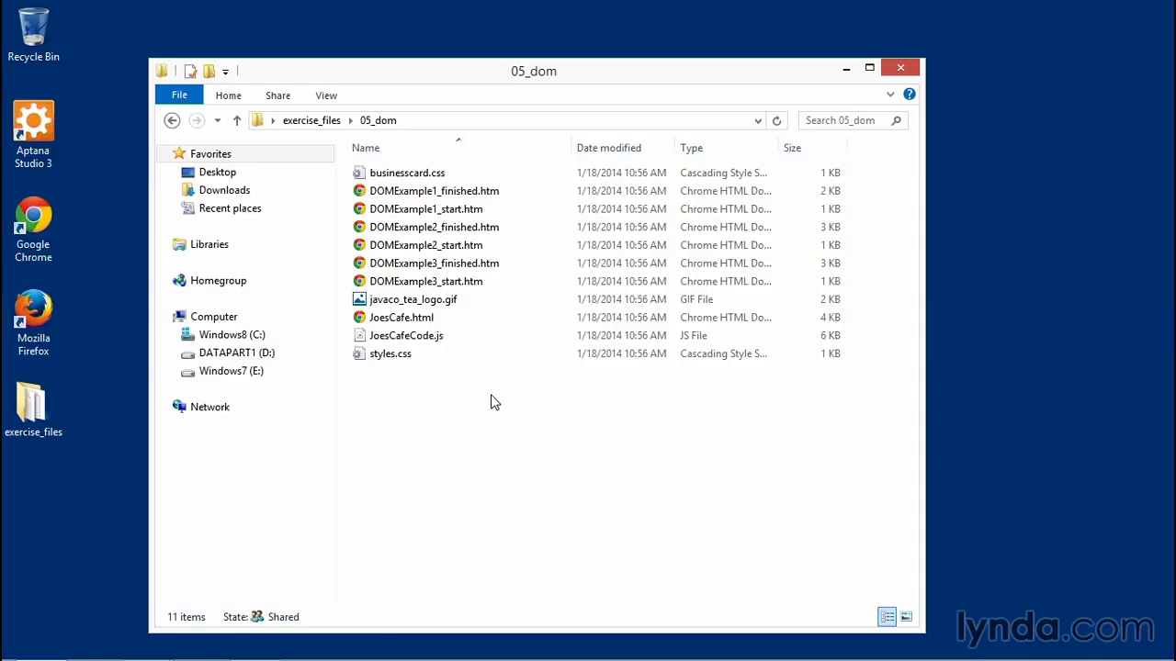
left_click(426, 281)
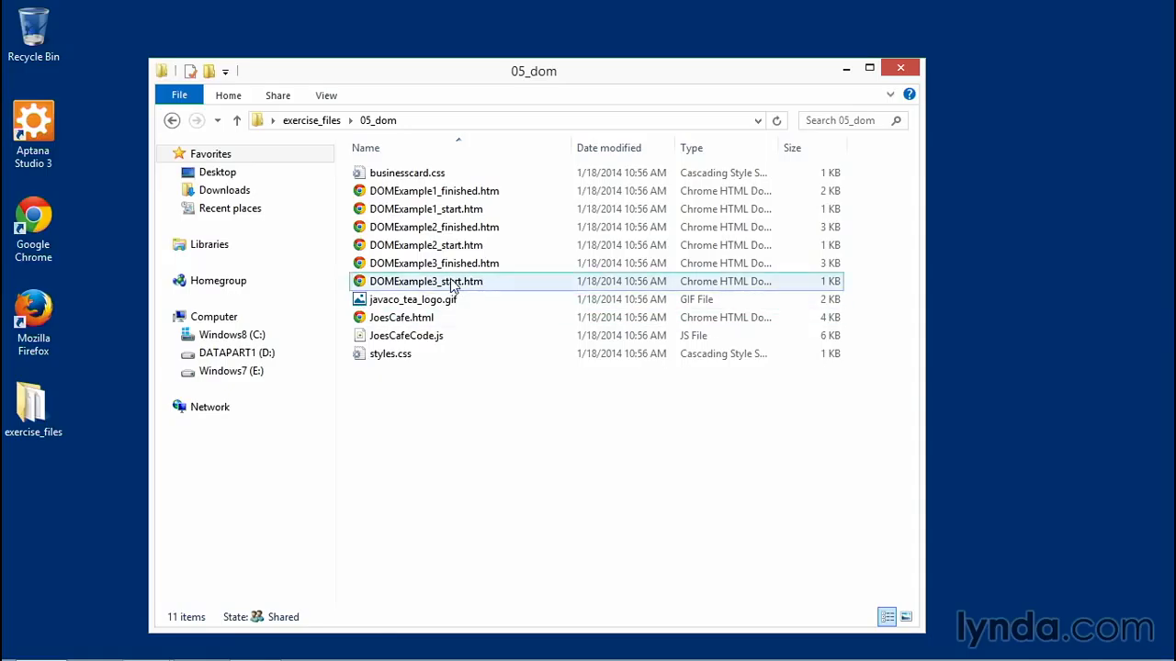
mouse_move(434, 263)
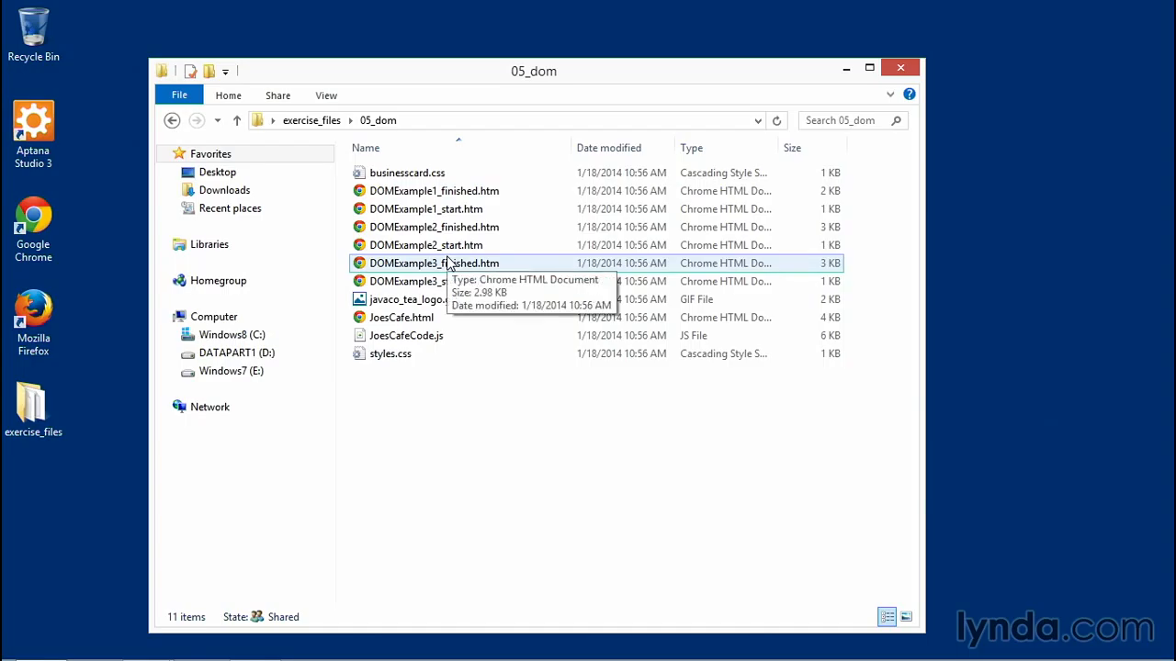
mouse_move(450, 397)
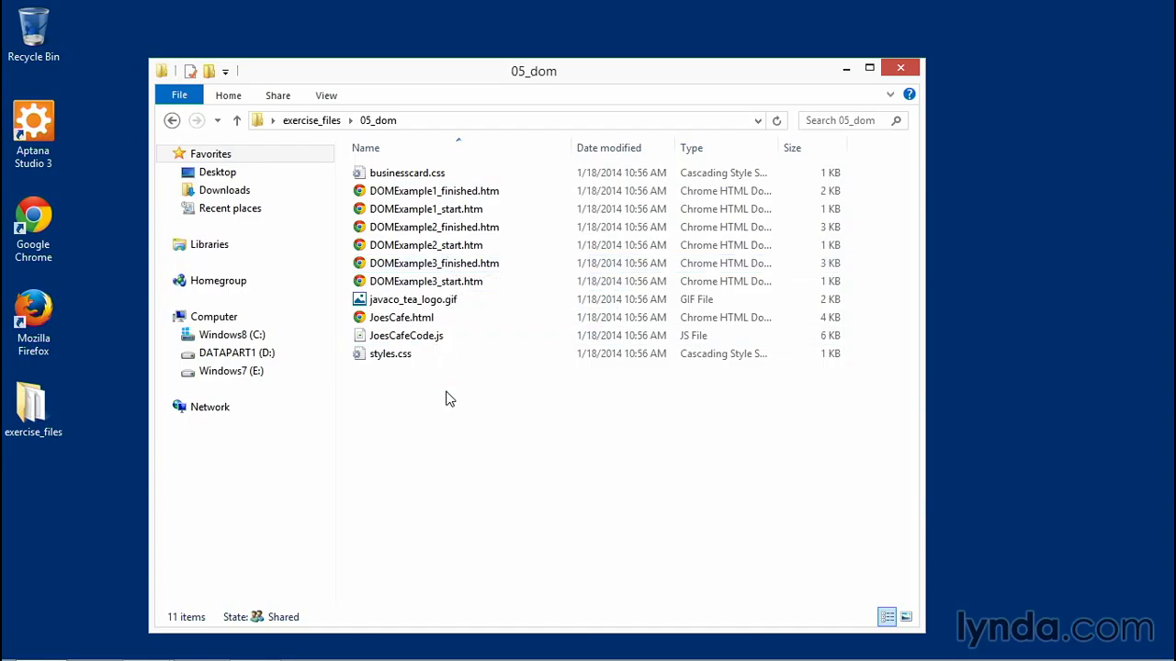
left_click(434, 265)
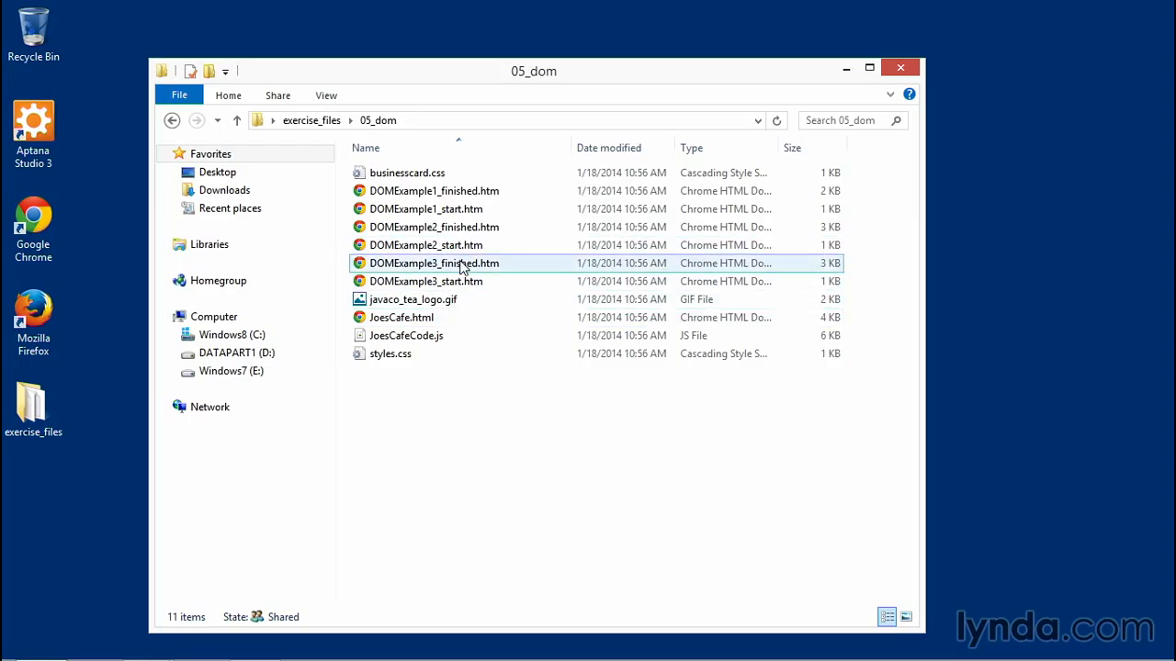
mouse_move(463, 269)
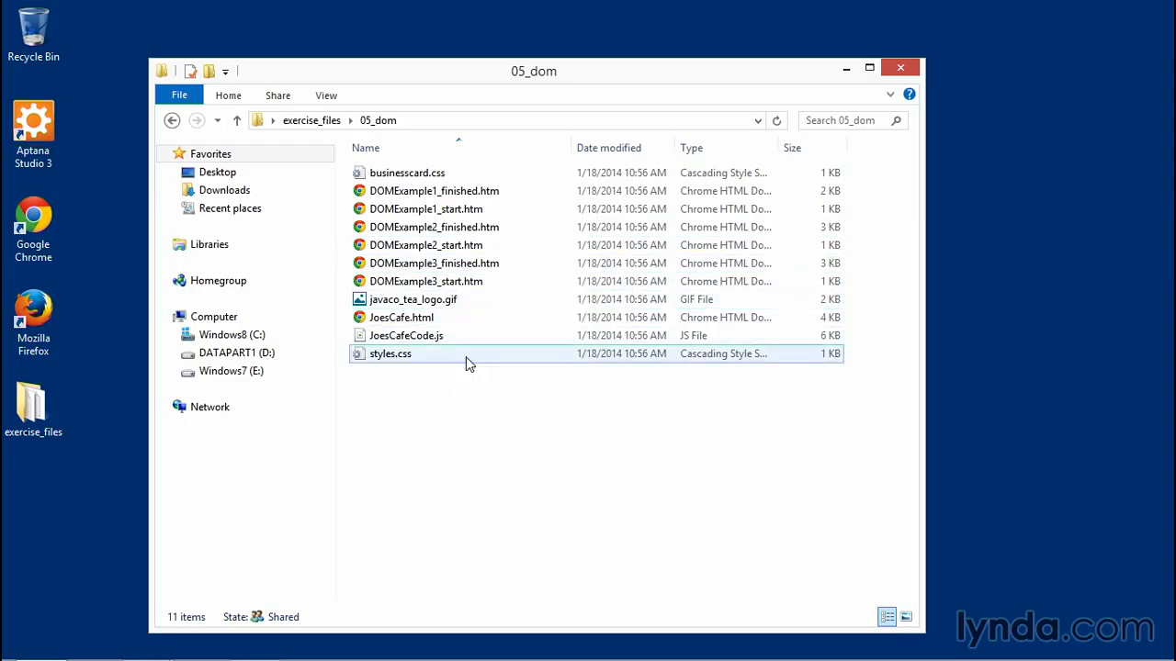
left_click(470, 402)
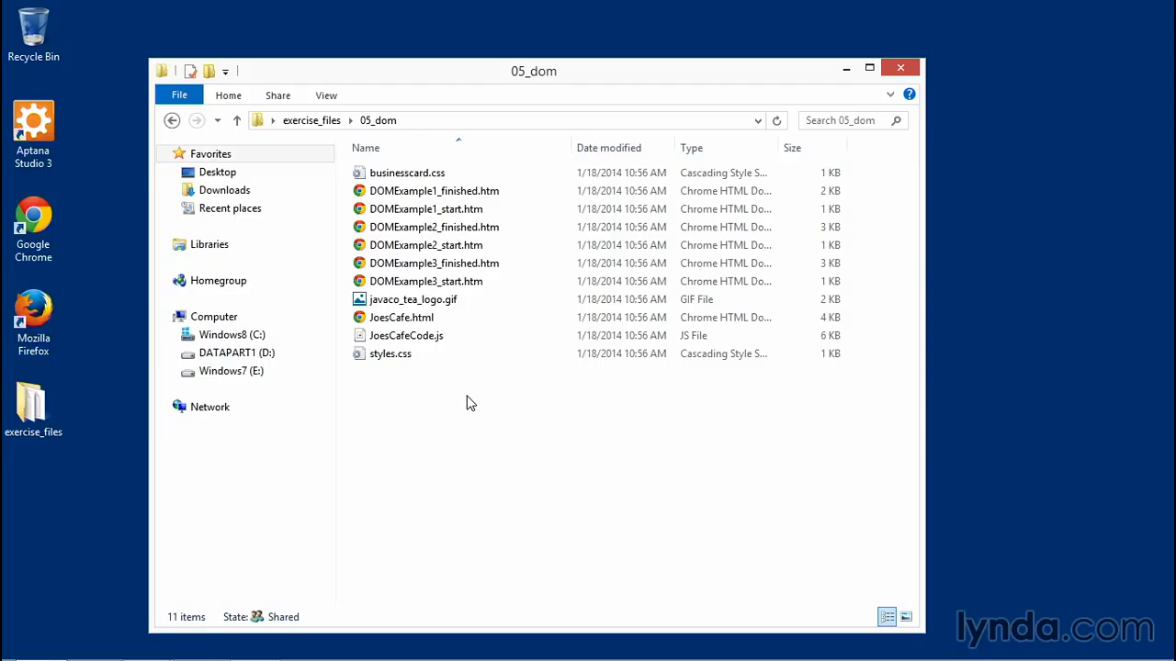